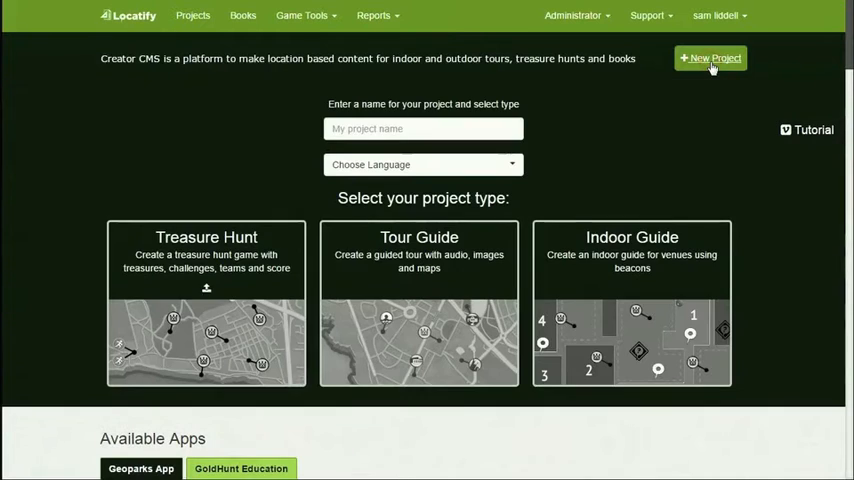
- Name the project 'Demo indoor tour' and choose its language for an Indoor Guide
left_click(424, 128)
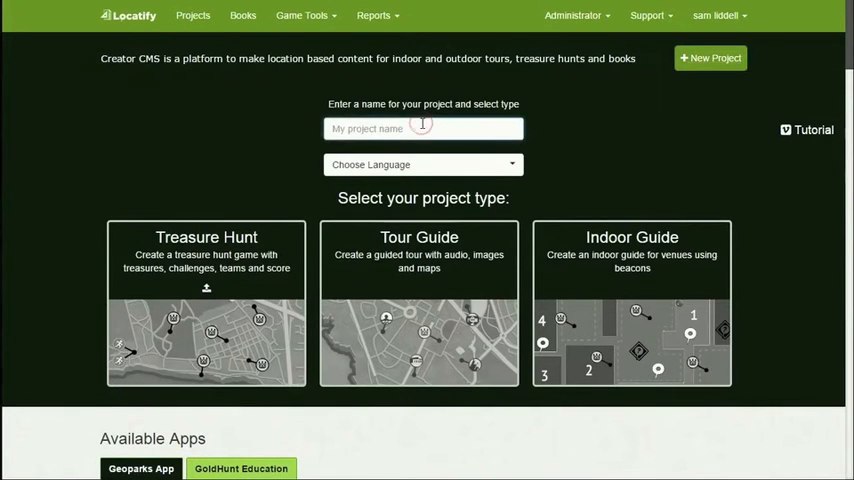
type("Demo indoor tour")
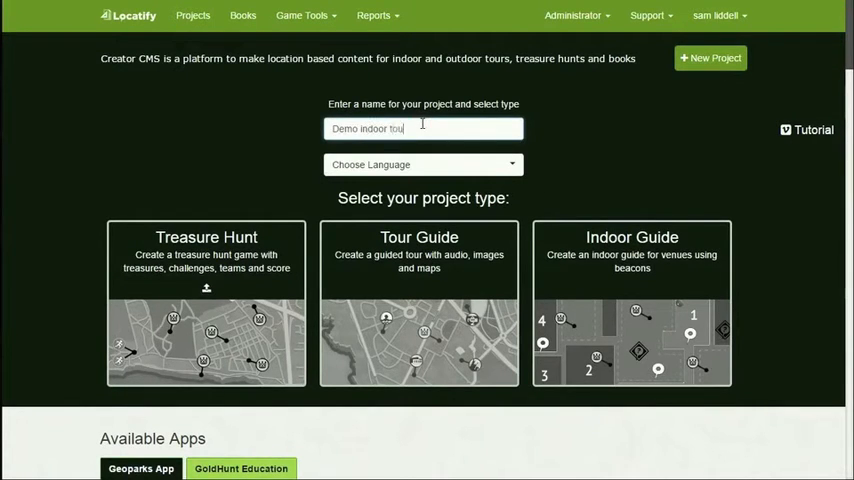
left_click(424, 164)
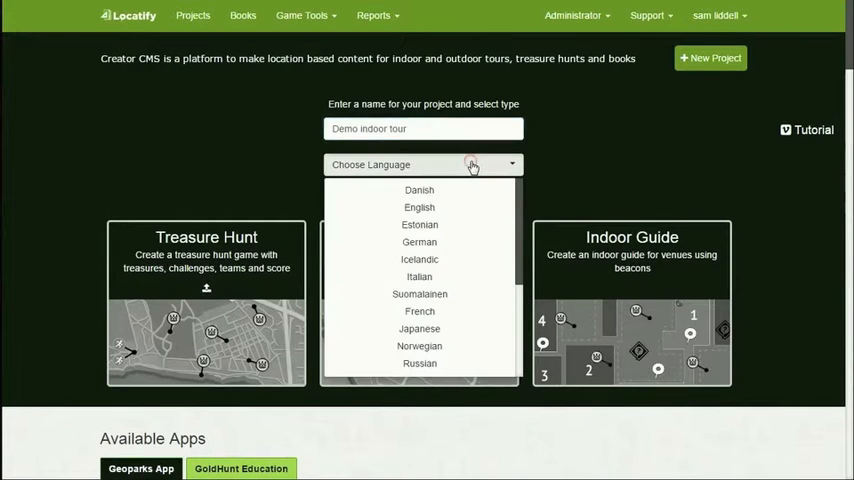
left_click(420, 208)
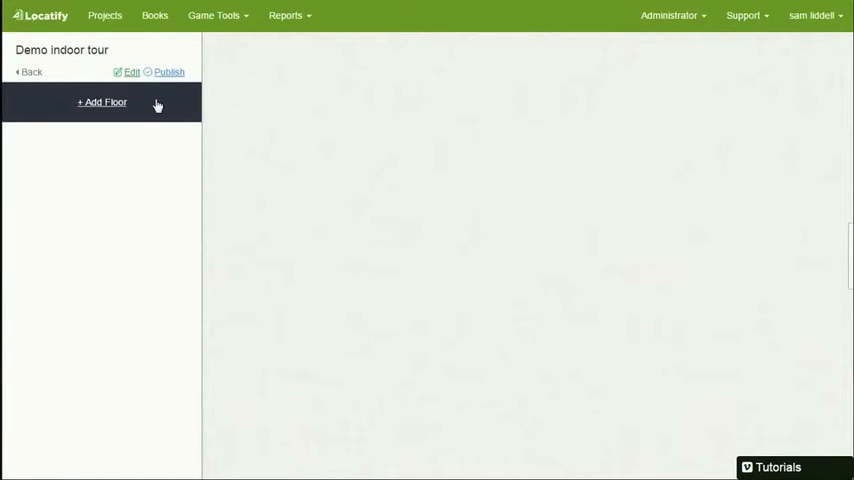
mouse_move(102, 104)
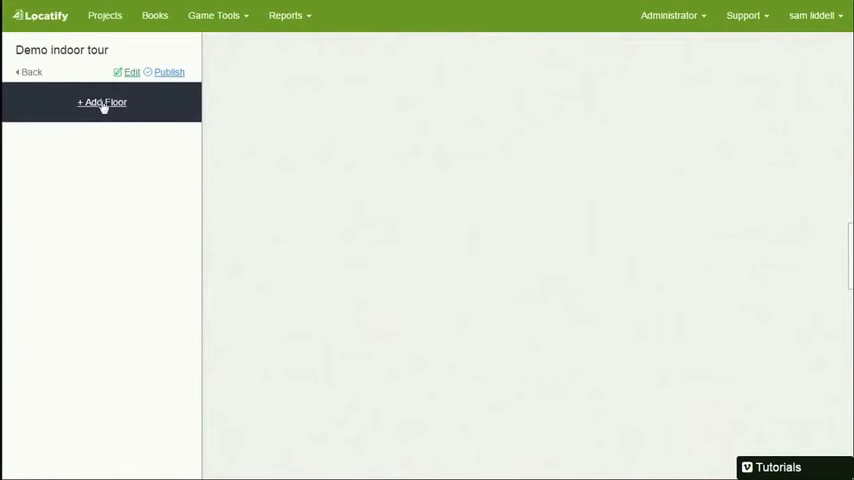
- Add Floor 1 and insert floormap.gif uploaded from Pictures as its floor map
left_click(100, 102)
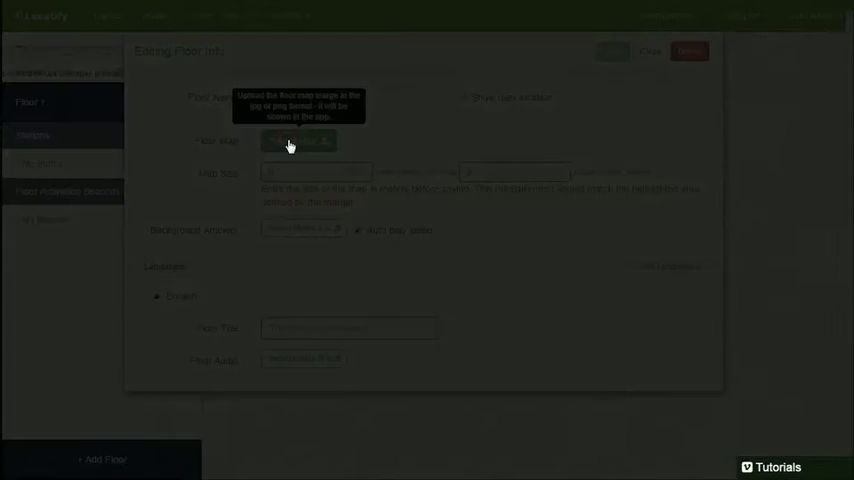
left_click(290, 140)
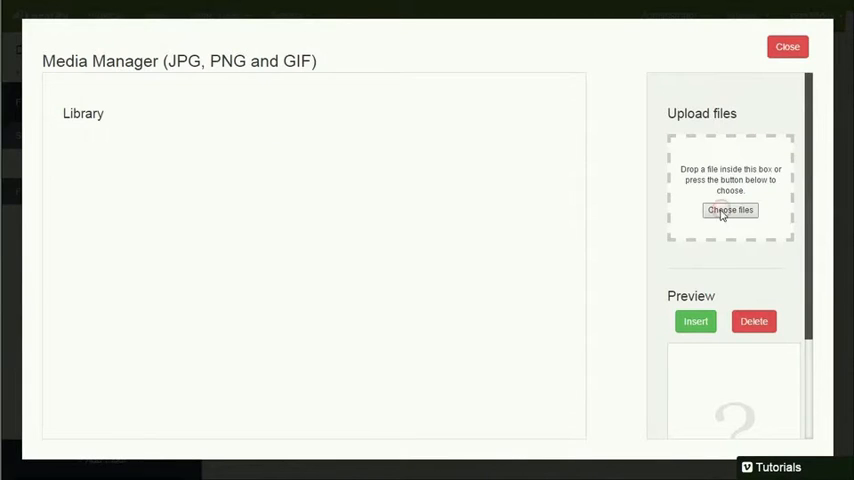
left_click(730, 210)
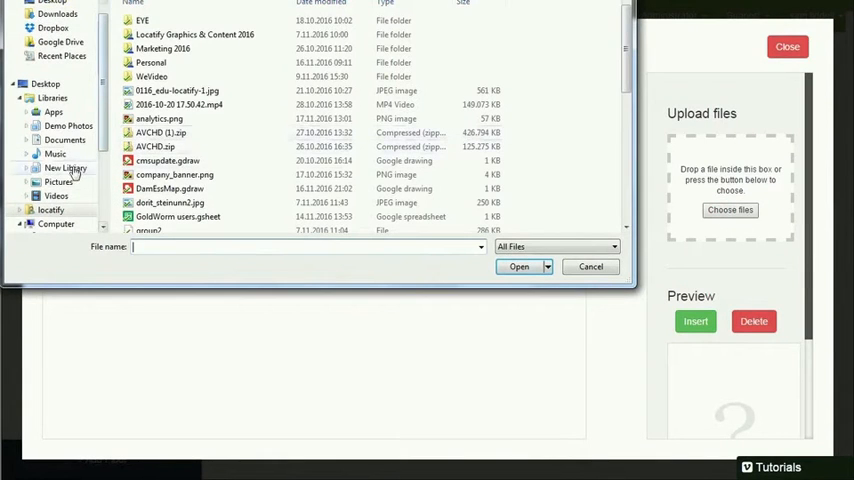
left_click(58, 180)
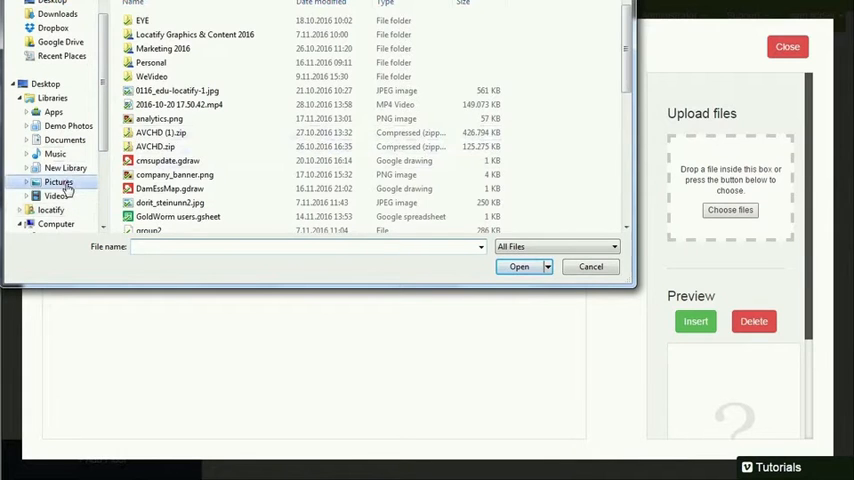
left_click(58, 182)
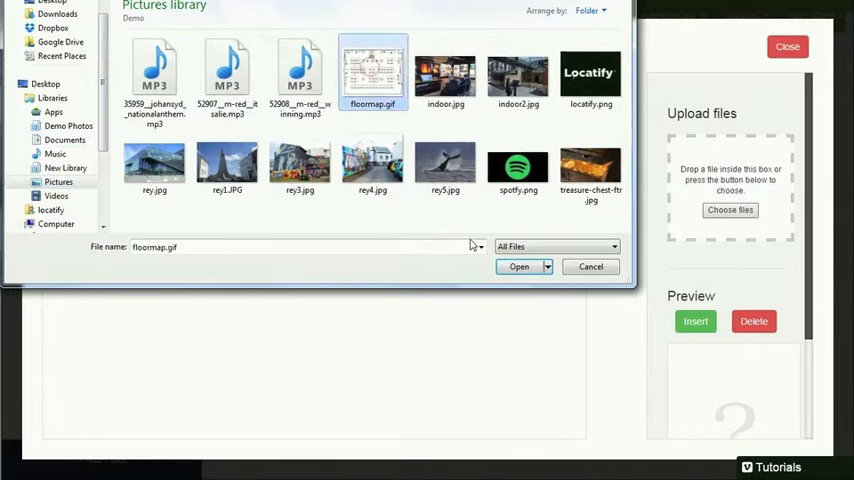
left_click(518, 266)
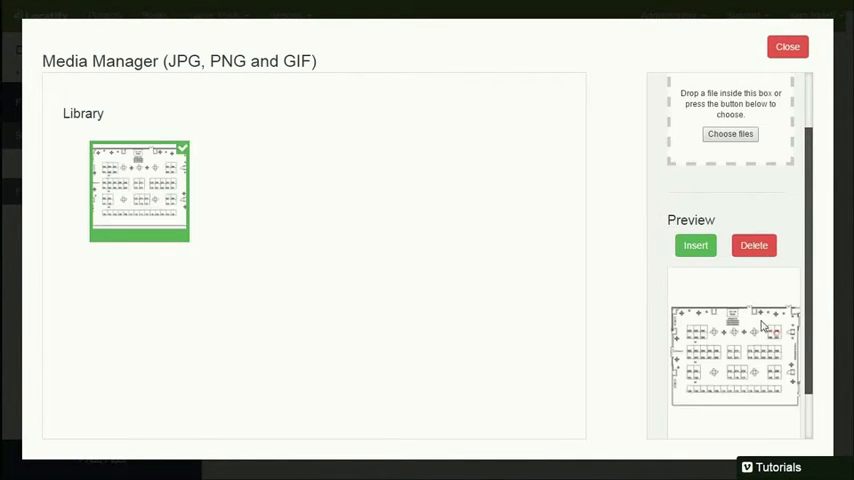
left_click(696, 244)
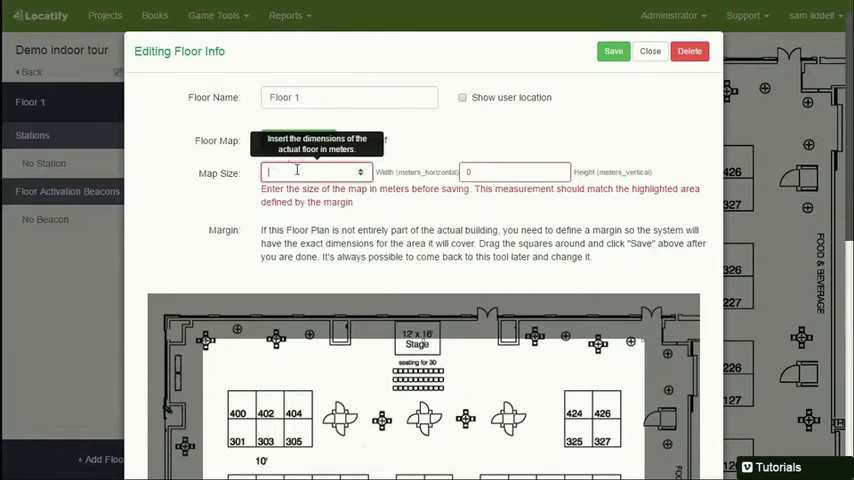
- Set the floor map width to 20 meters
type("20")
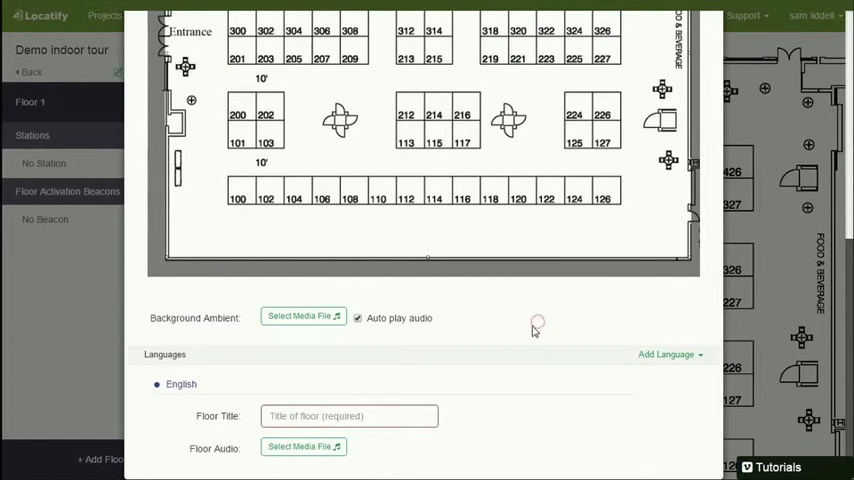
- Upload an MP3, preview it and insert it as Floor 1's background ambient audio
left_click(300, 316)
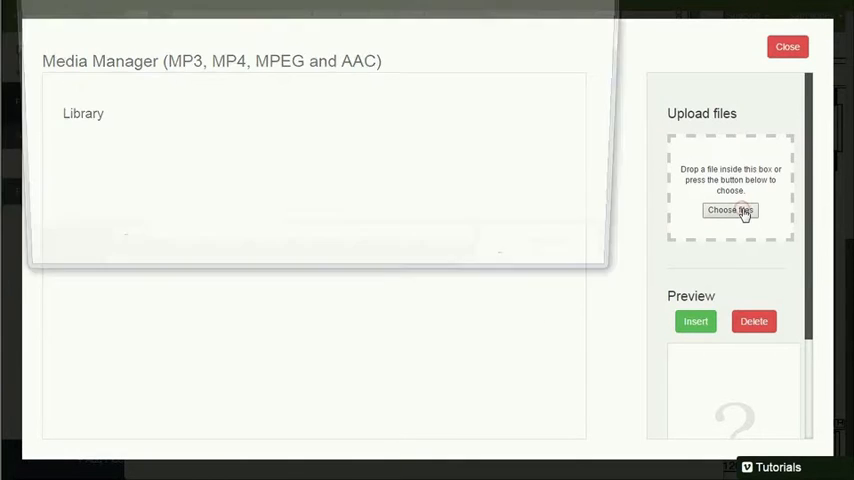
left_click(730, 210)
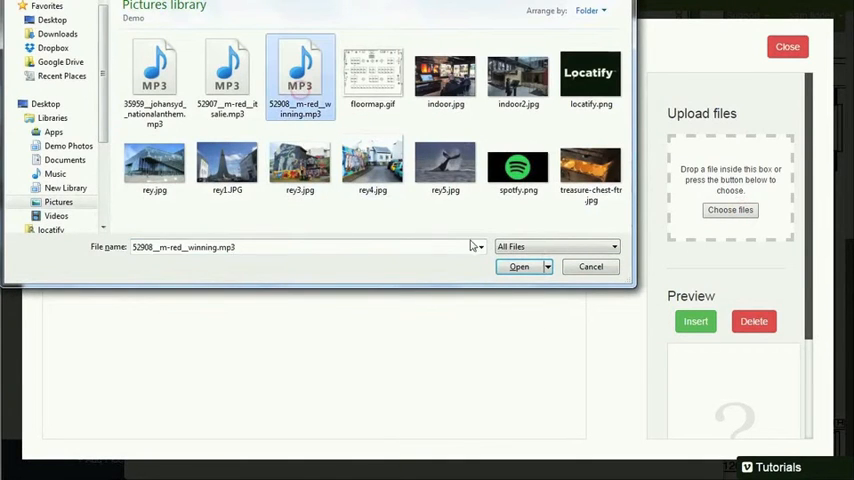
left_click(518, 266)
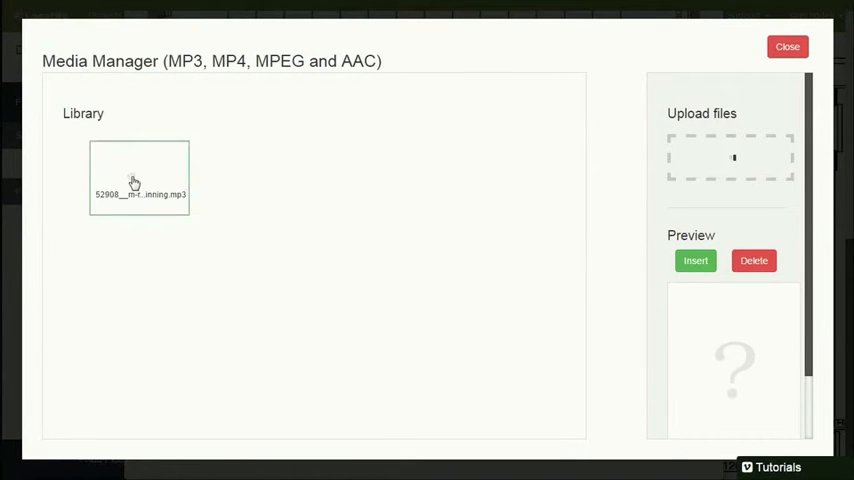
left_click(140, 178)
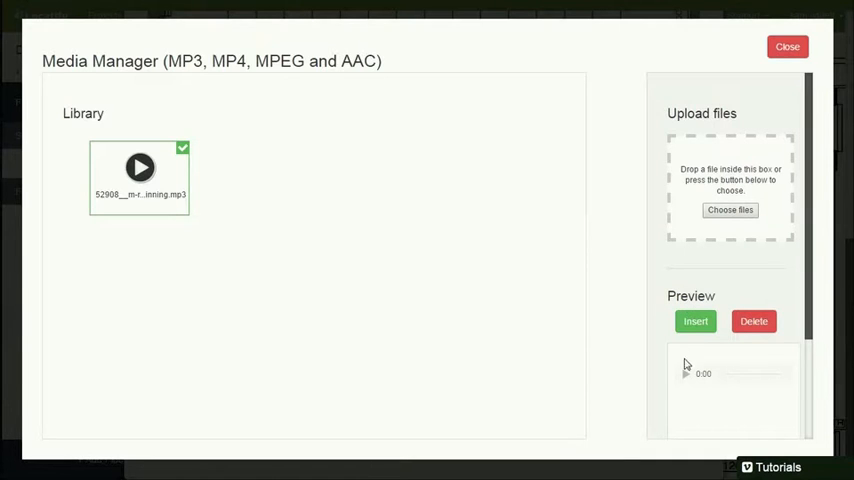
left_click(686, 374)
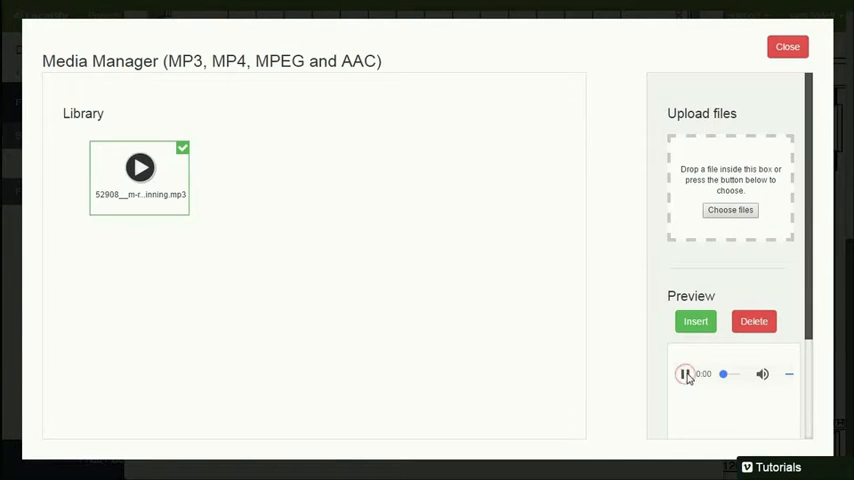
left_click(696, 320)
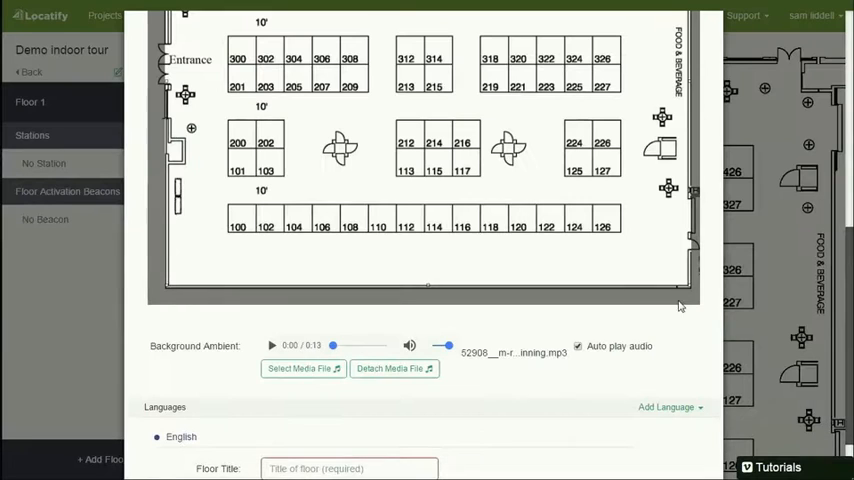
scroll("down", 3)
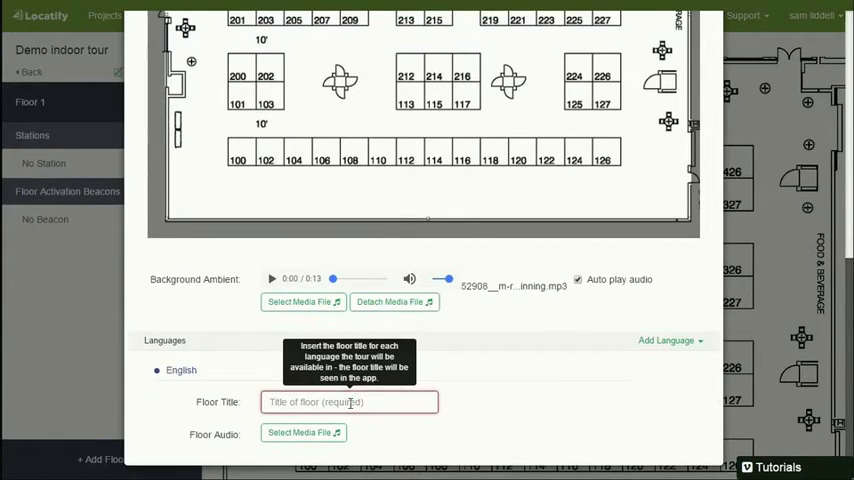
- Title the floor 'Floor' and insert a second uploaded MP3 as its English floor audio
type("Floor")
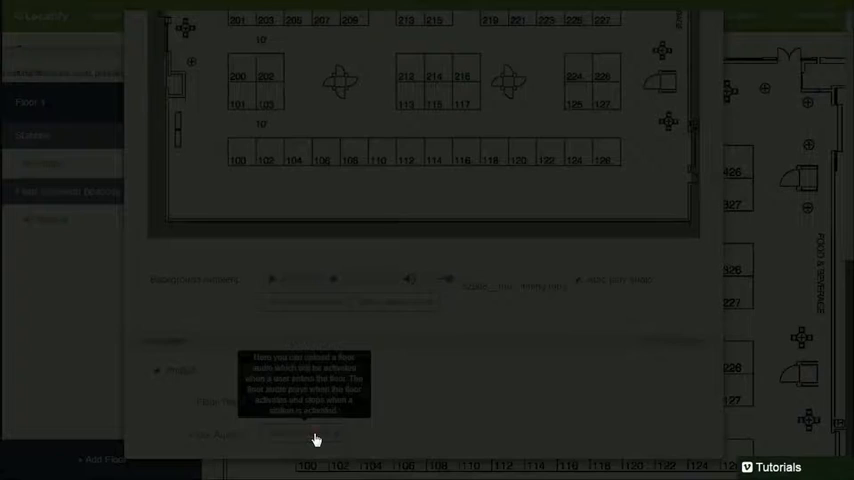
left_click(316, 436)
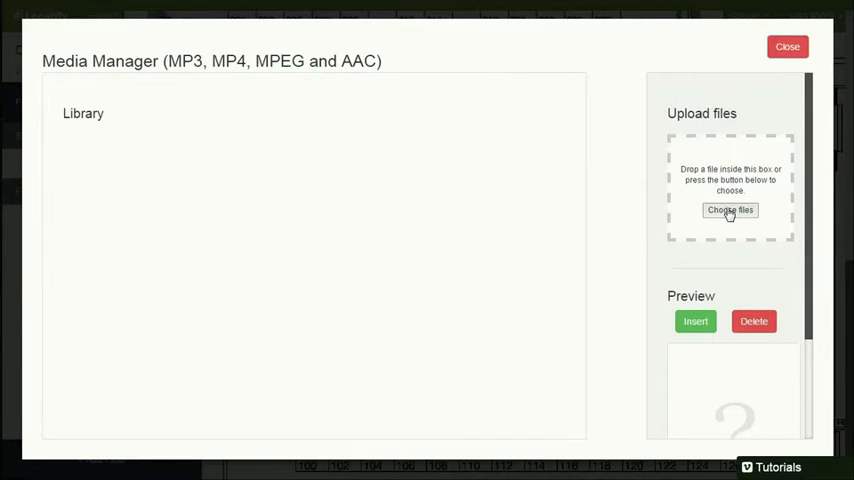
left_click(730, 210)
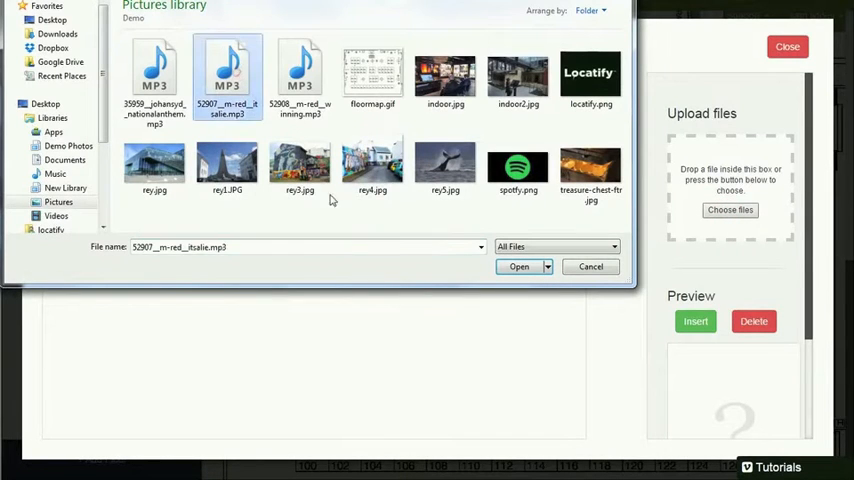
left_click(518, 266)
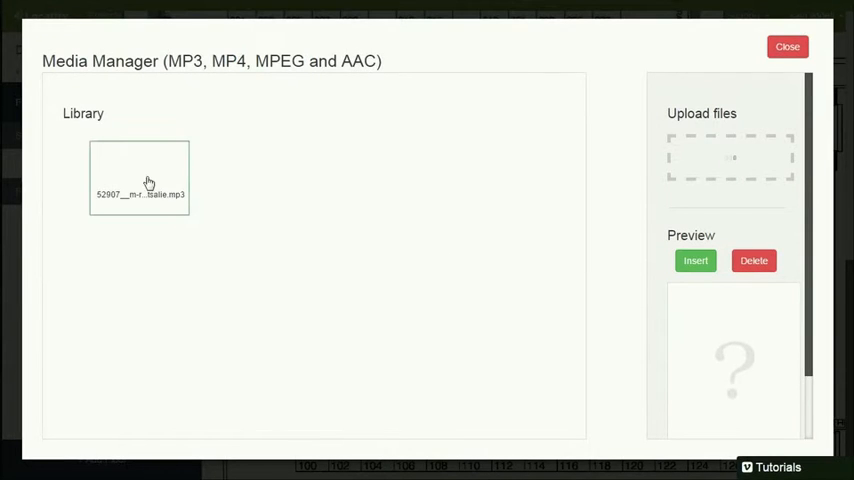
left_click(140, 176)
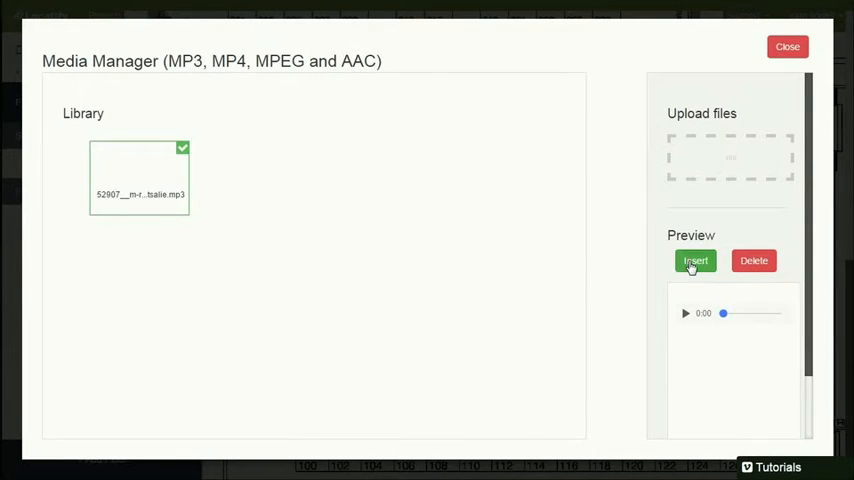
left_click(696, 260)
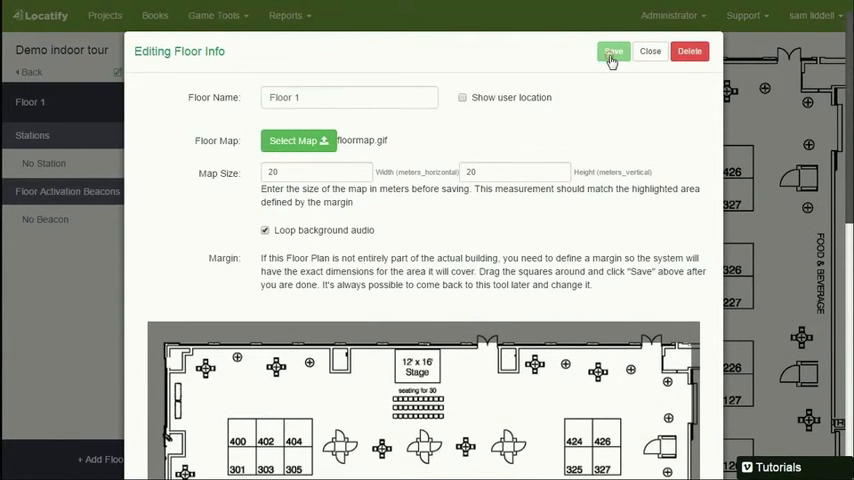
- Save Floor 1's settings and add Station 1 to the floor map
left_click(612, 52)
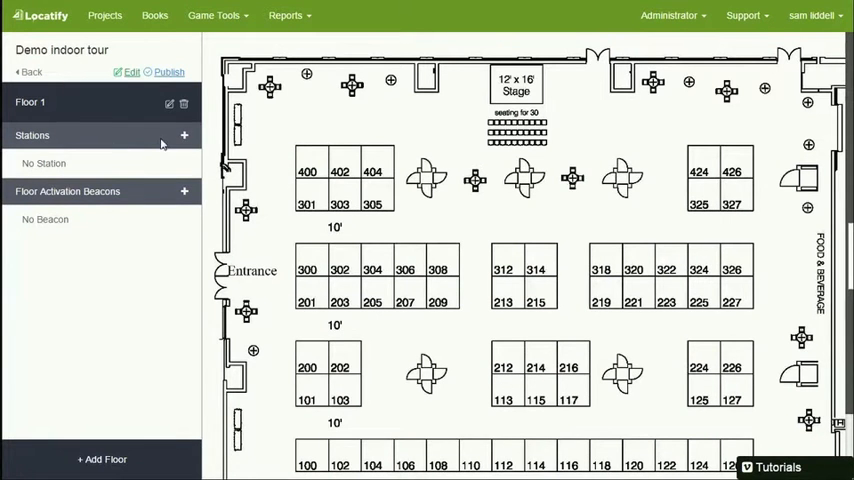
left_click(184, 136)
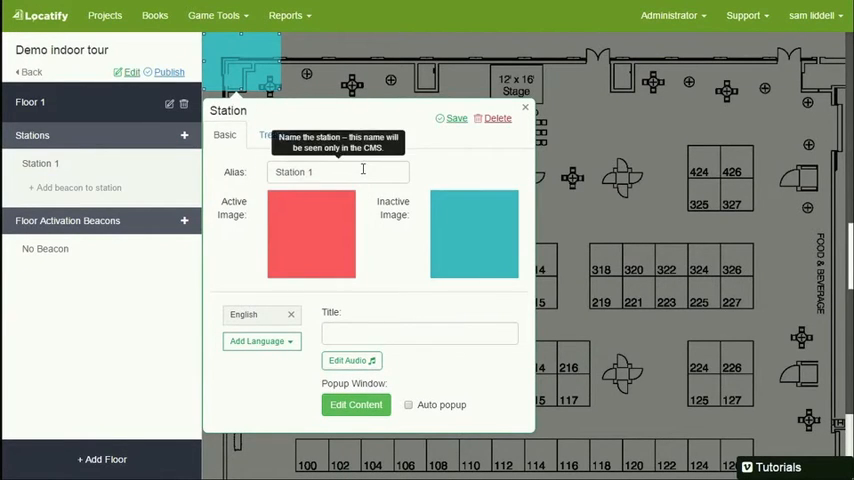
- Set Station 1's active image to a room photo and inactive image to the Locatify logo
left_click(312, 234)
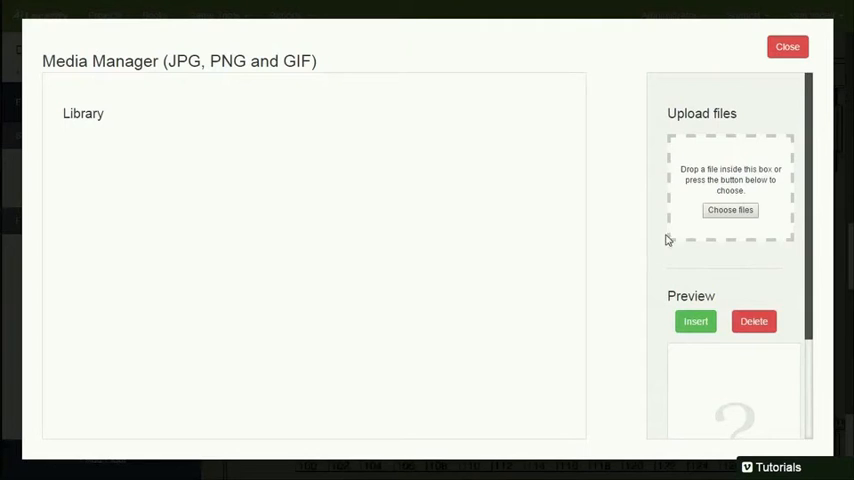
left_click(730, 210)
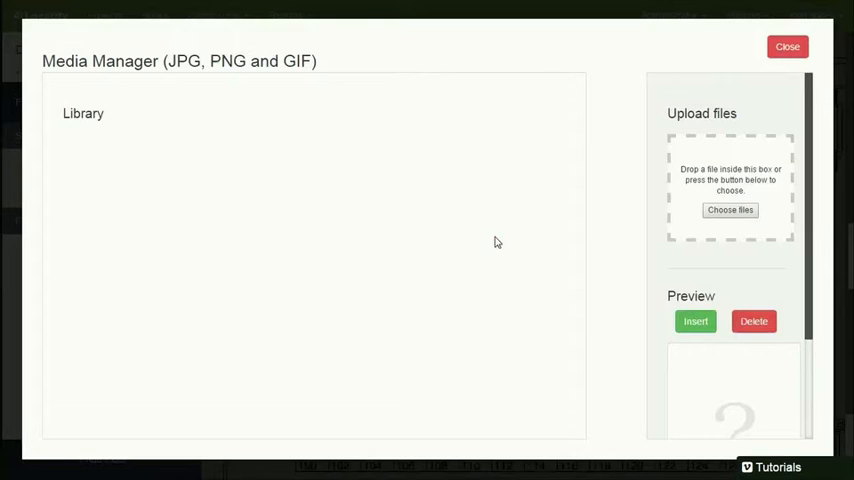
left_click(730, 210)
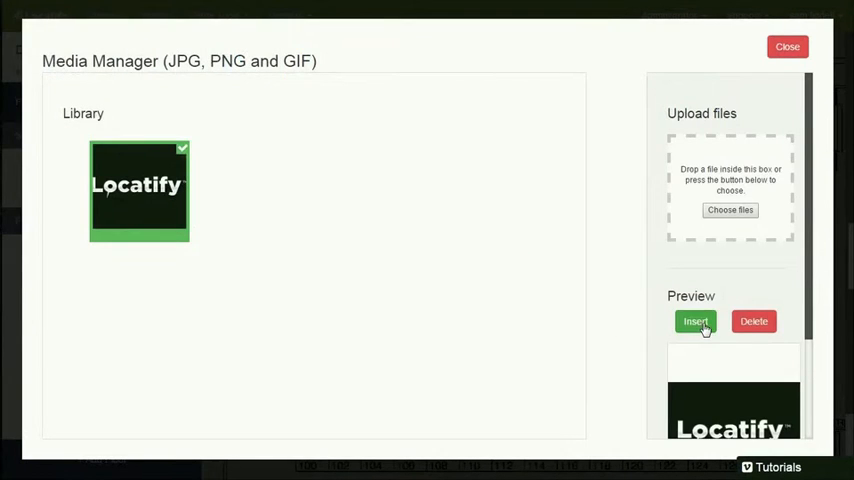
left_click(696, 320)
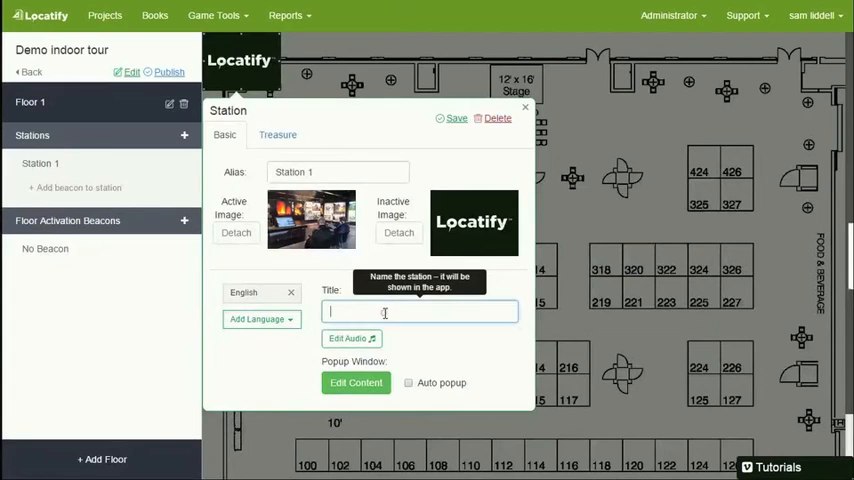
- Title the station 'Locatify' and attach the uploaded MP3 as its audio with auto-play
type("Locatify")
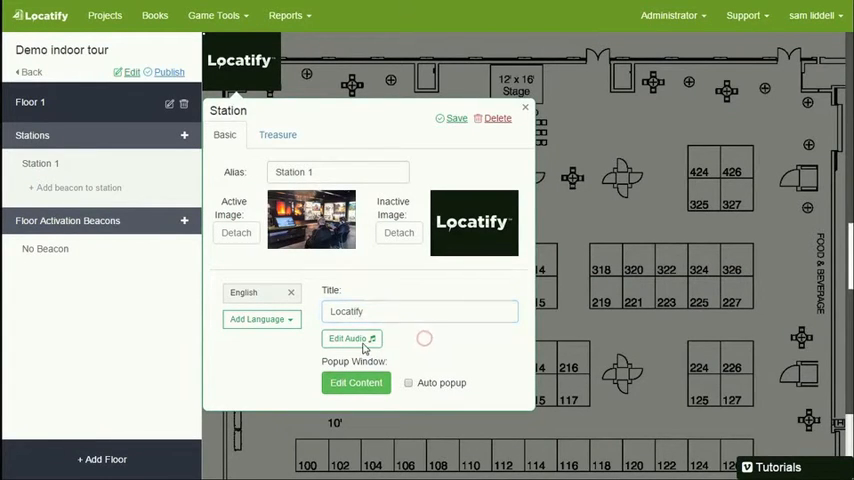
left_click(348, 338)
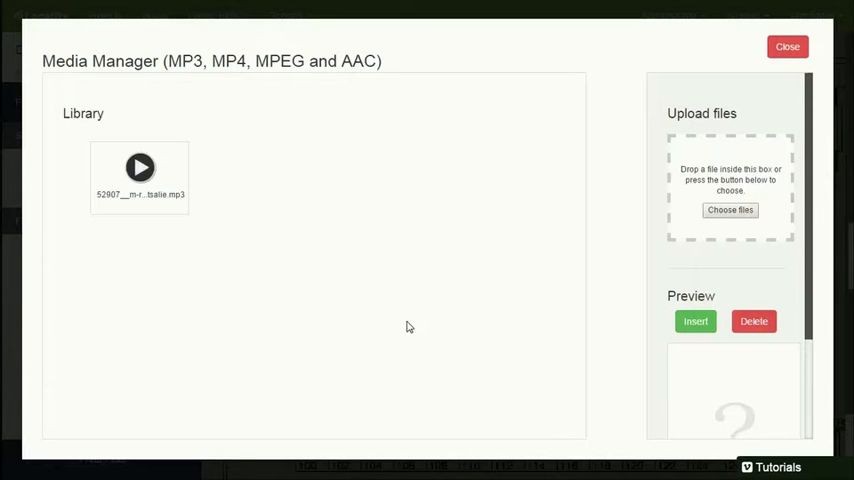
left_click(140, 178)
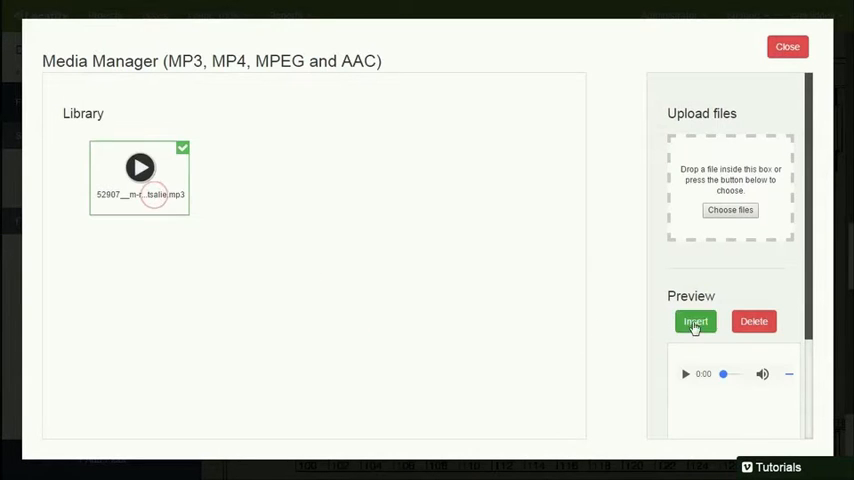
left_click(696, 320)
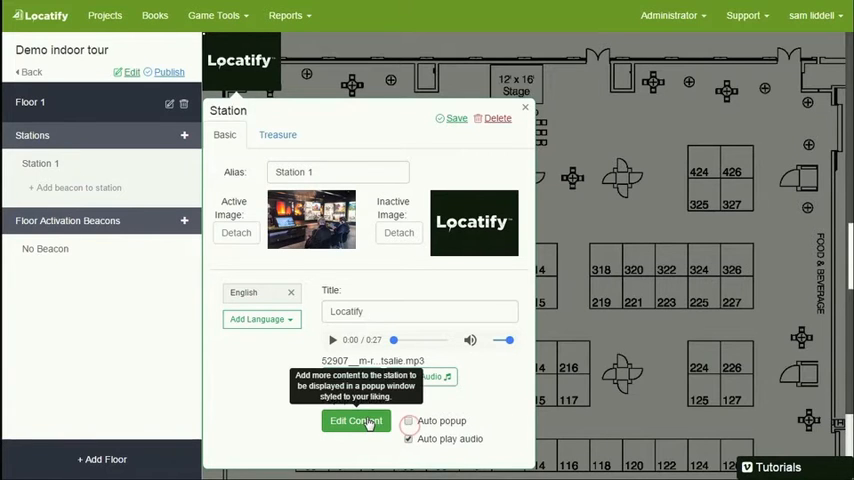
left_click(356, 420)
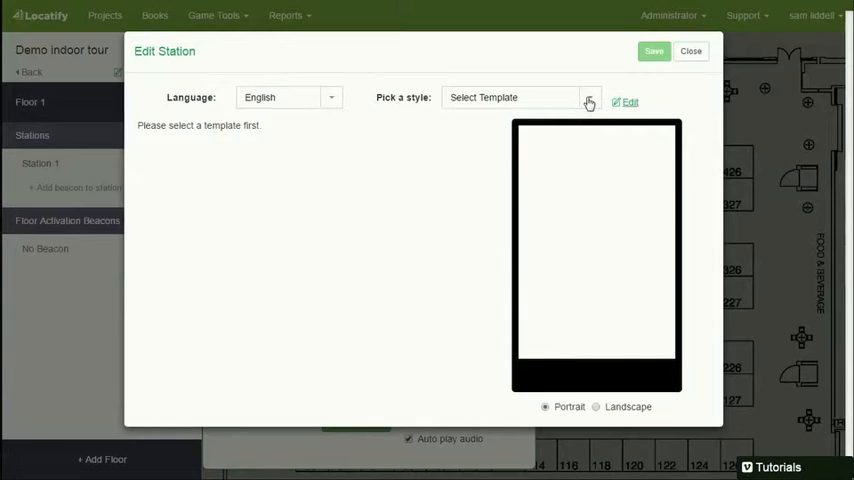
- Apply the Spotify template with title 'Spotify', subtitle 'Music' and description 'test'
left_click(516, 96)
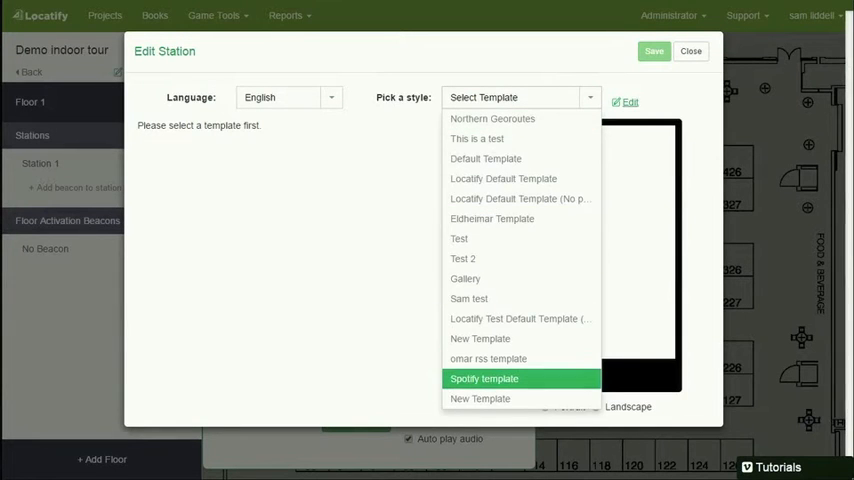
left_click(484, 378)
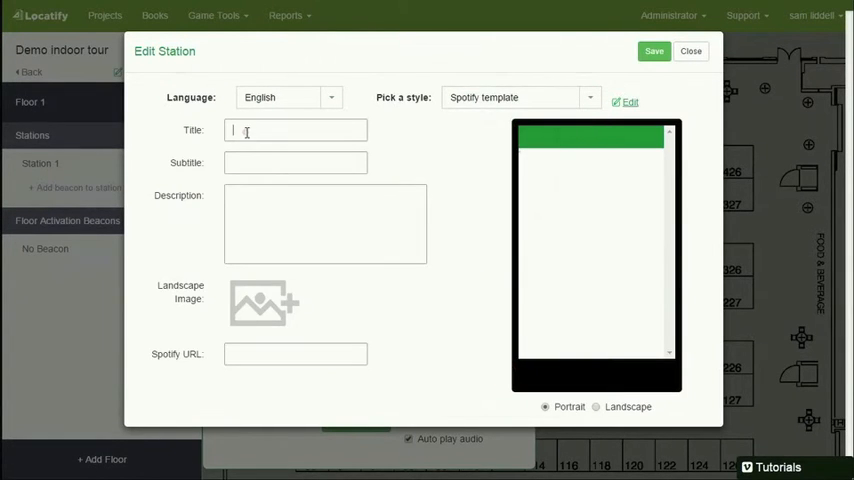
type("Spotify")
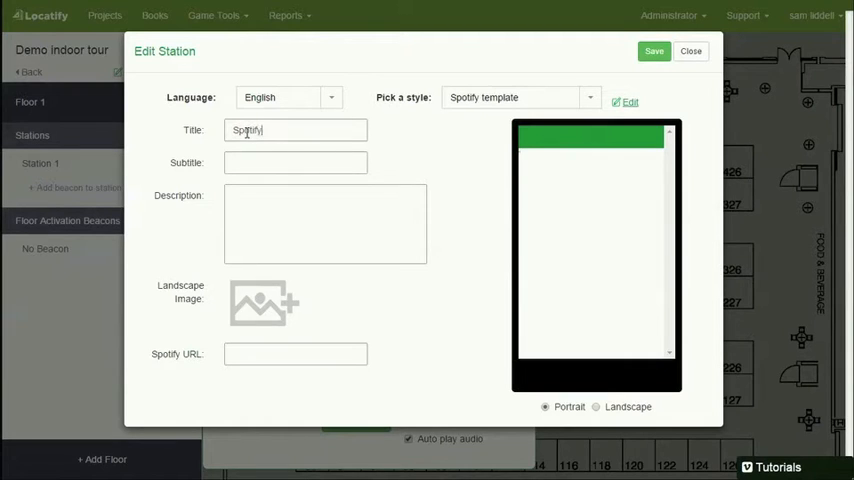
type("Music")
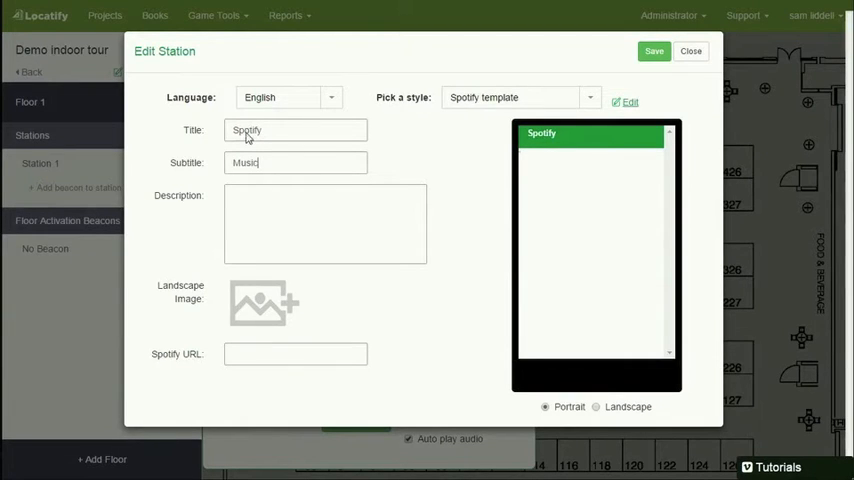
type("test")
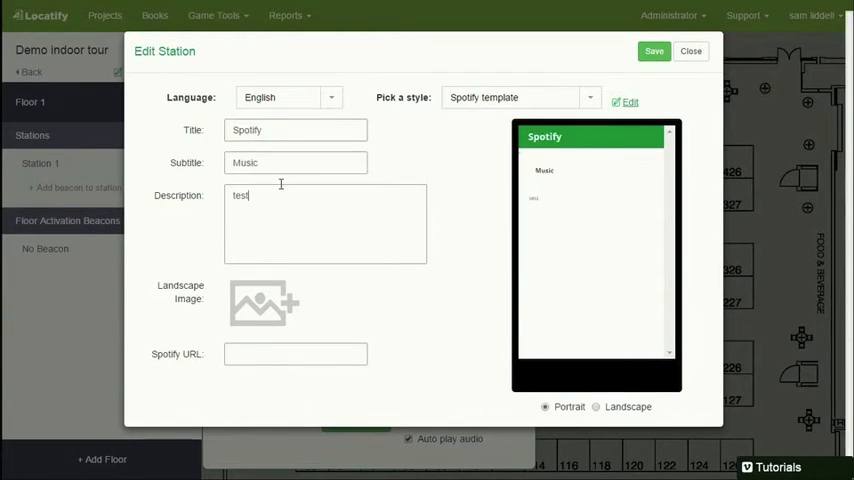
left_click(264, 304)
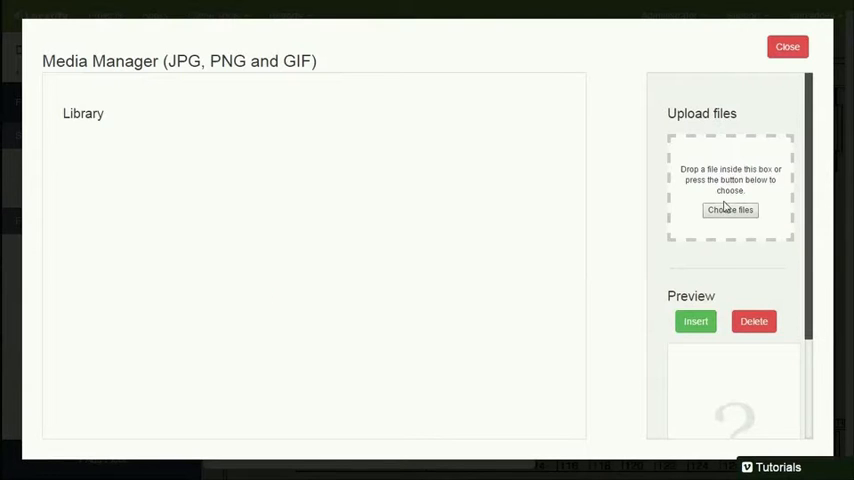
- Upload spotify.png and insert it as the popup's landscape image
left_click(730, 210)
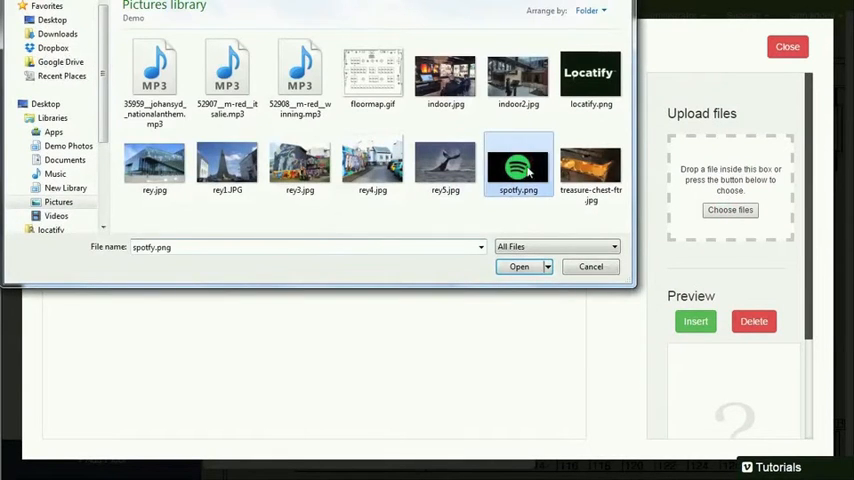
left_click(518, 266)
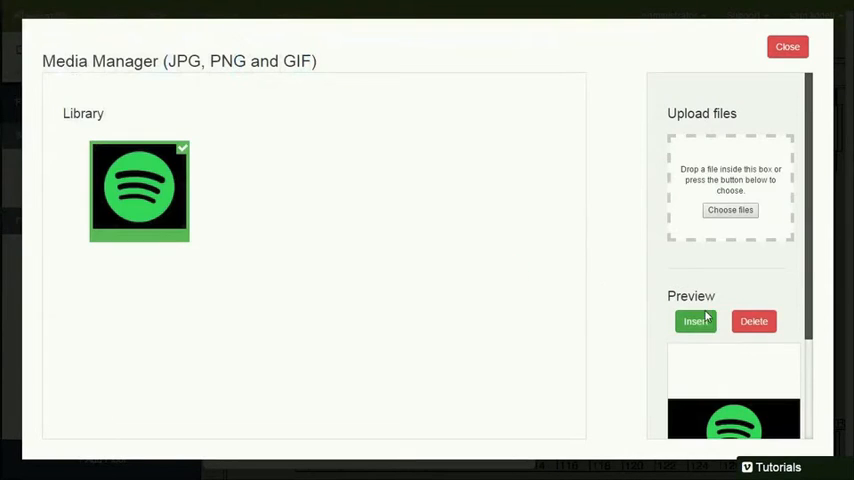
left_click(696, 320)
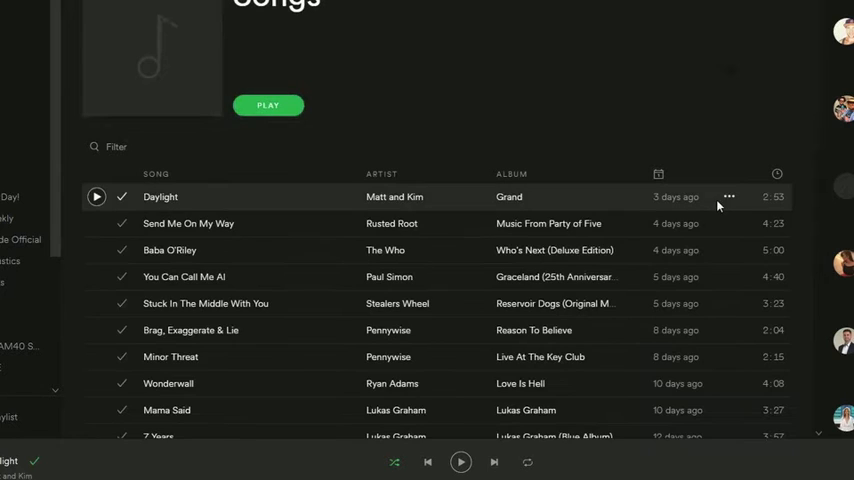
- Copy the Spotify embed code for Daylight by Matt and Kim from its more-options menu
left_click(728, 196)
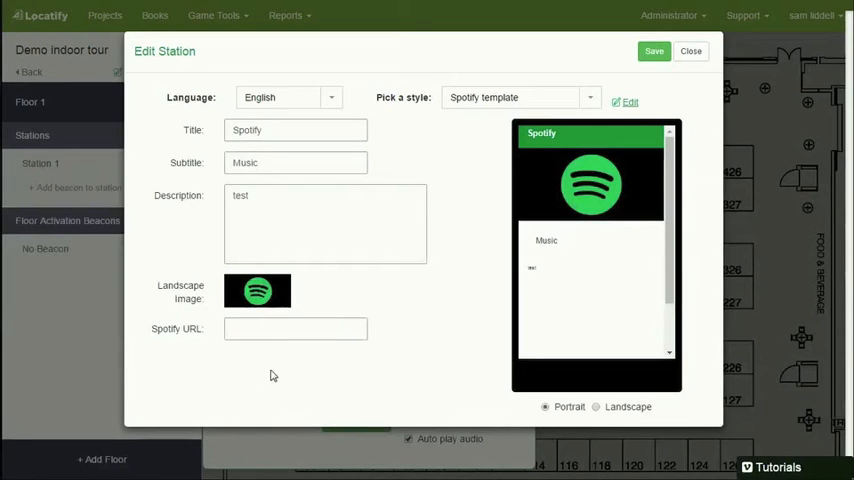
- Paste the Daylight iframe code into the popup's Spotify URL field and close the station editor
type("transparency=\"true\"></iframe>")
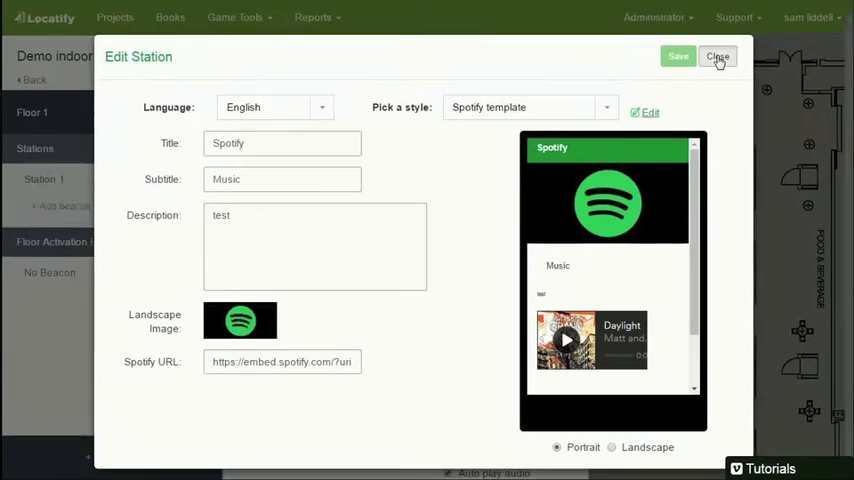
left_click(716, 56)
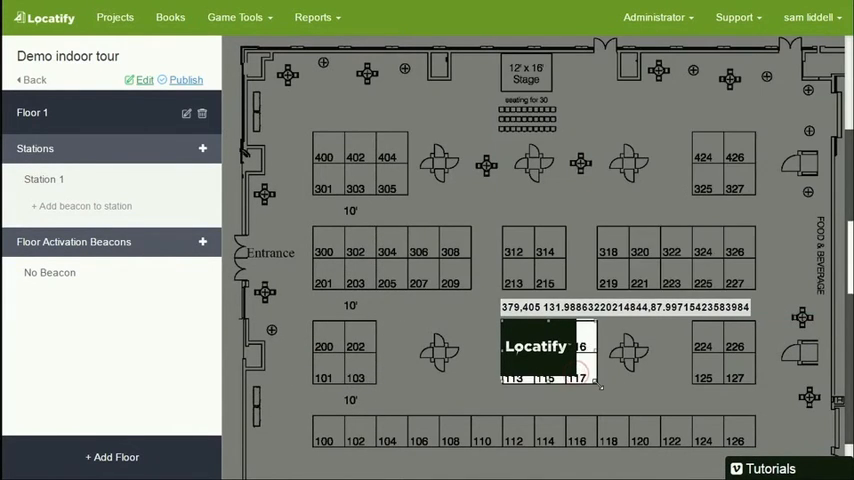
- Add a beacon to the Beacon Library with alias Beacon 1
left_click(548, 350)
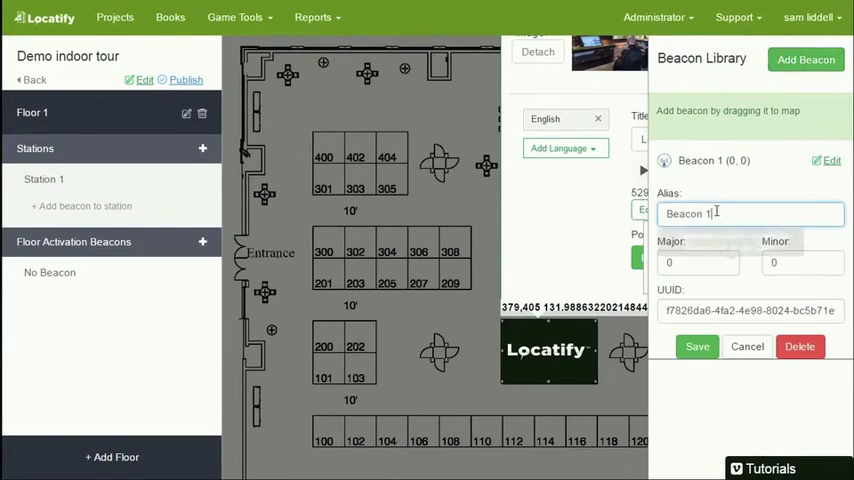
left_click(750, 310)
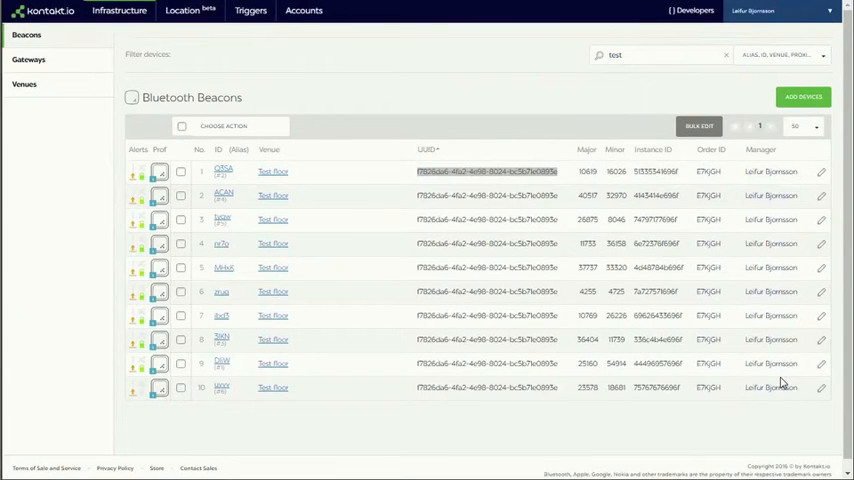
mouse_move(572, 164)
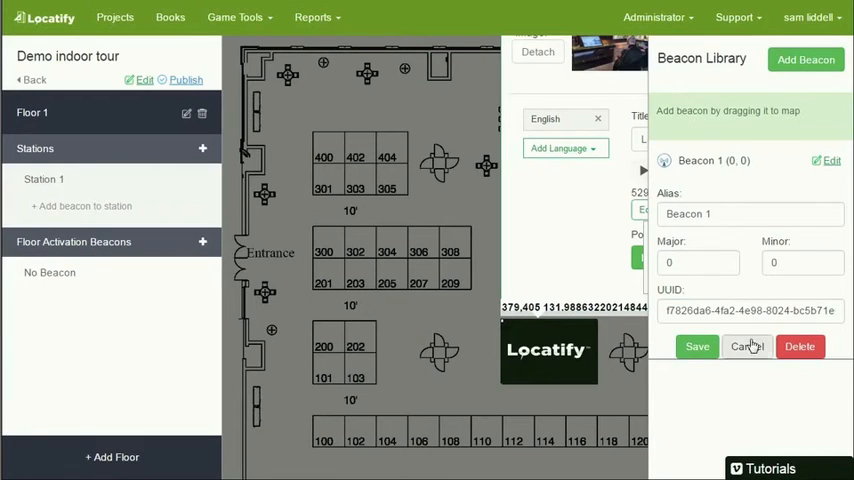
- Save Beacon 1 with major 10619 and minor 16026, placed on the Locatify logo with radius 3
type("10619")
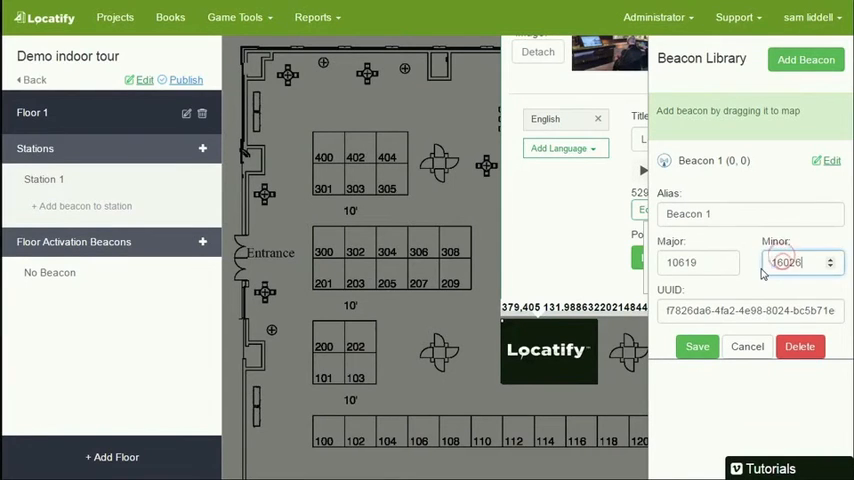
left_click(696, 346)
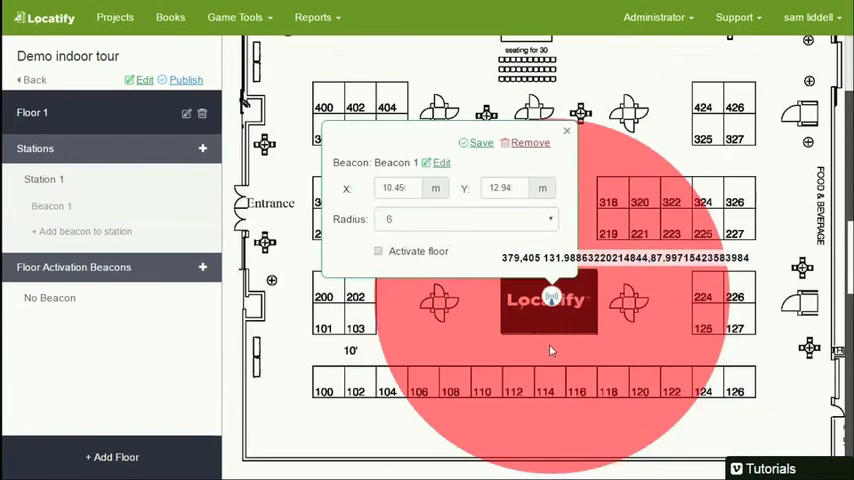
left_click(466, 218)
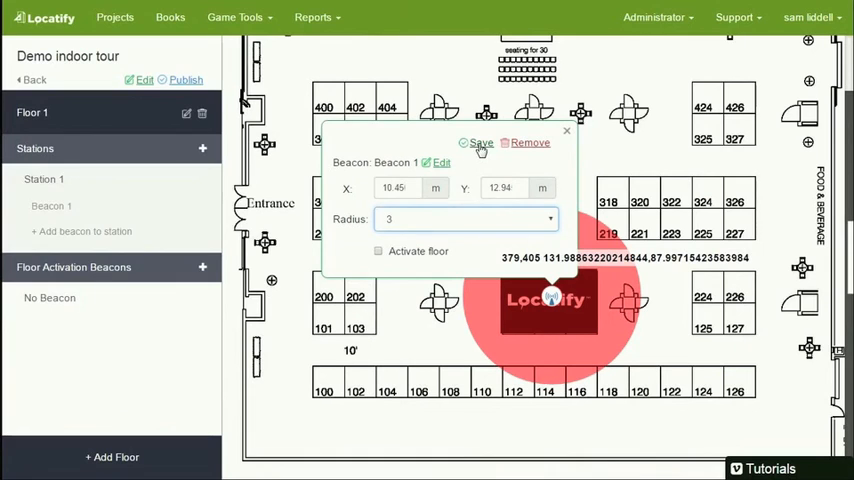
left_click(480, 142)
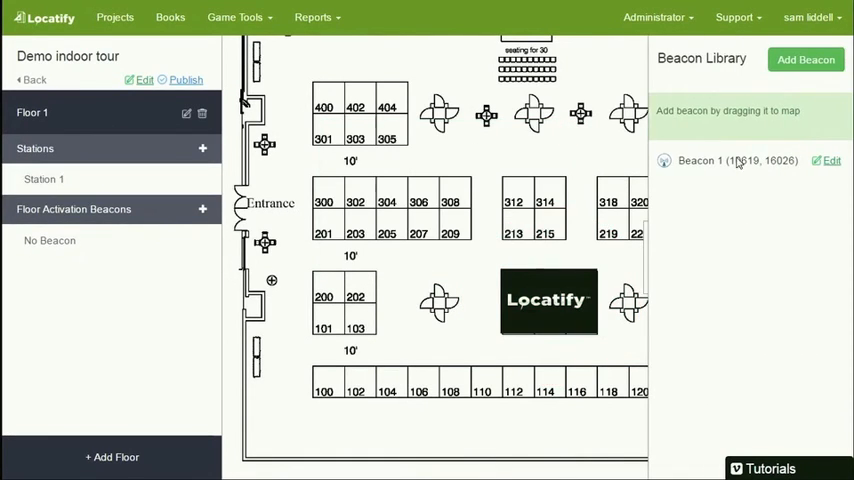
- Save Beacon 2 (major 012345, minor 1234) at the entrance as floor activation beacon, radius 4
left_click(804, 60)
type("1234")
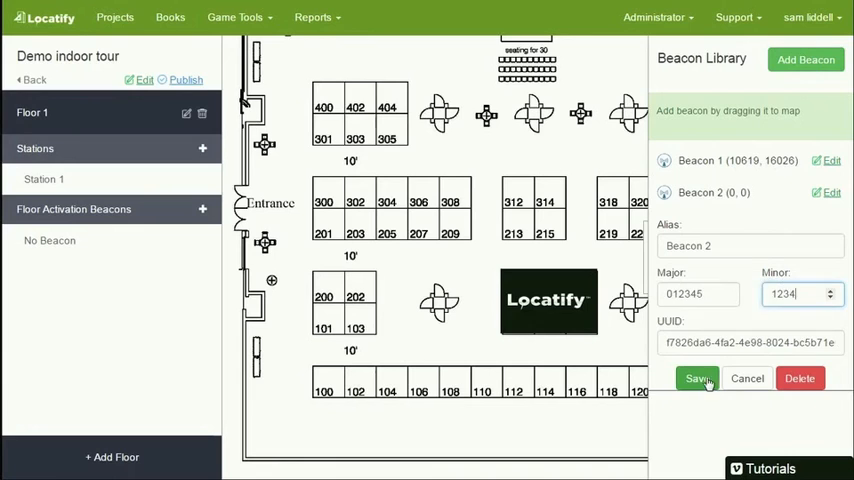
left_click(696, 378)
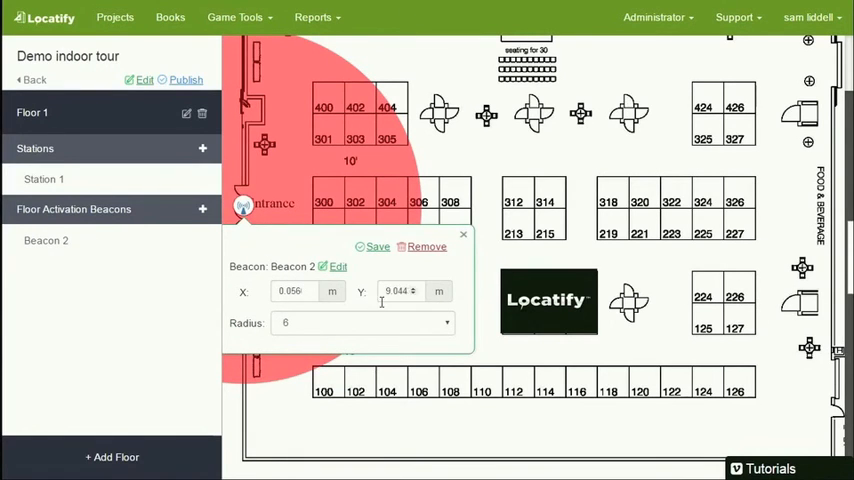
left_click(362, 322)
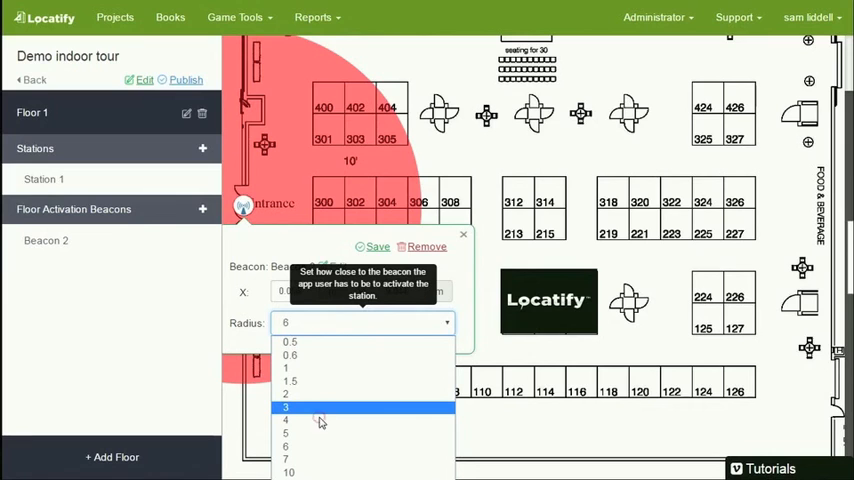
left_click(284, 420)
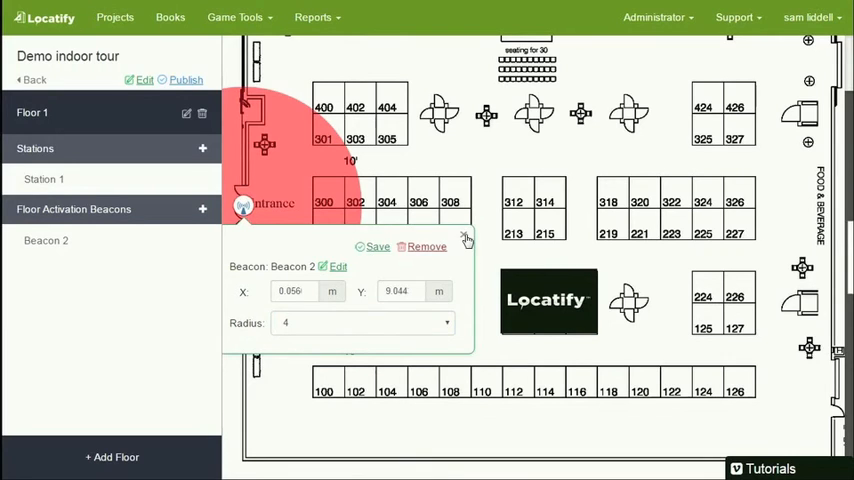
left_click(376, 246)
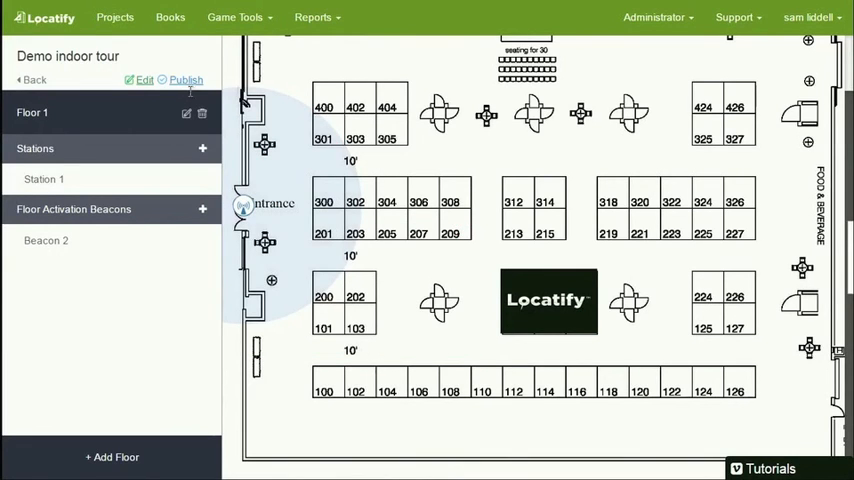
- Upload a house photo and insert it as the tour's project logo
left_click(144, 80)
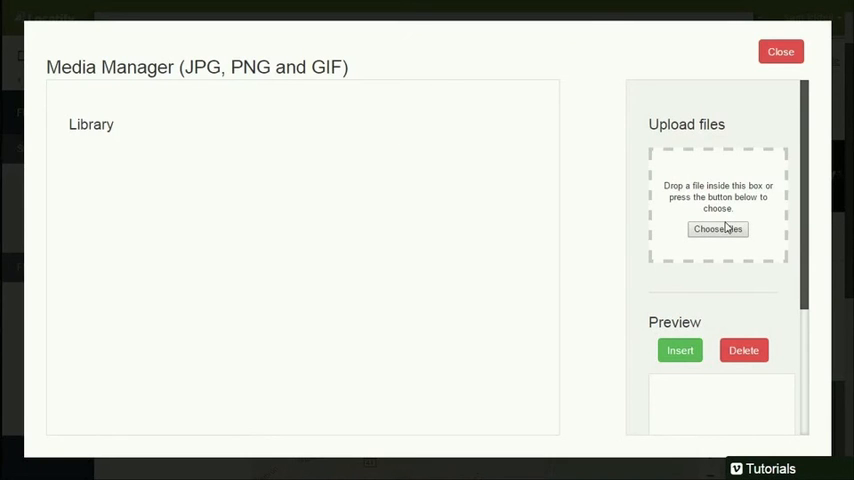
left_click(716, 228)
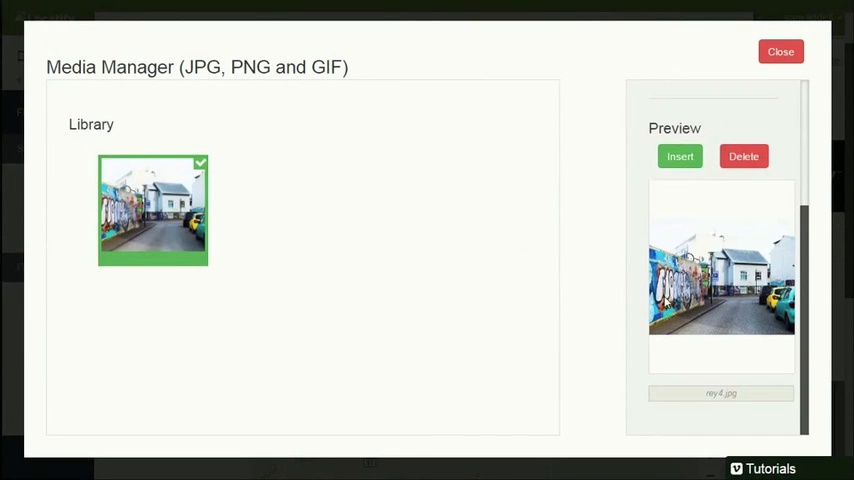
left_click(680, 156)
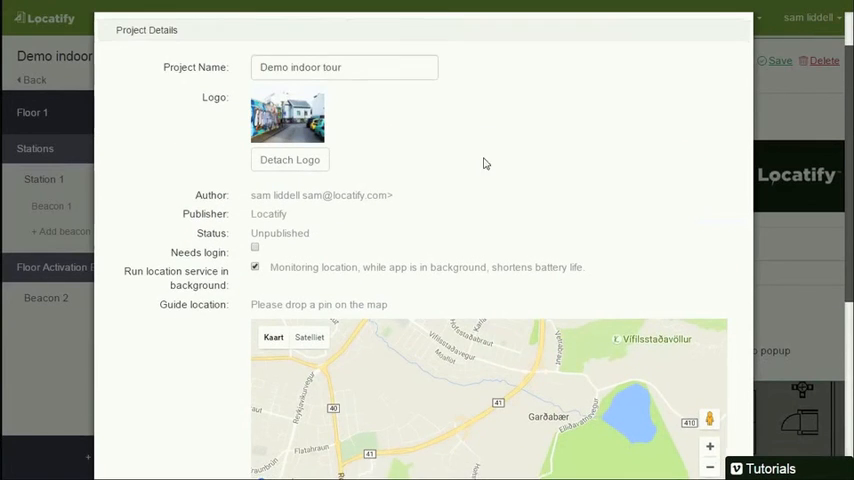
- Fill the project description and choose the MP3 file as introduction audio
scroll("down", 3)
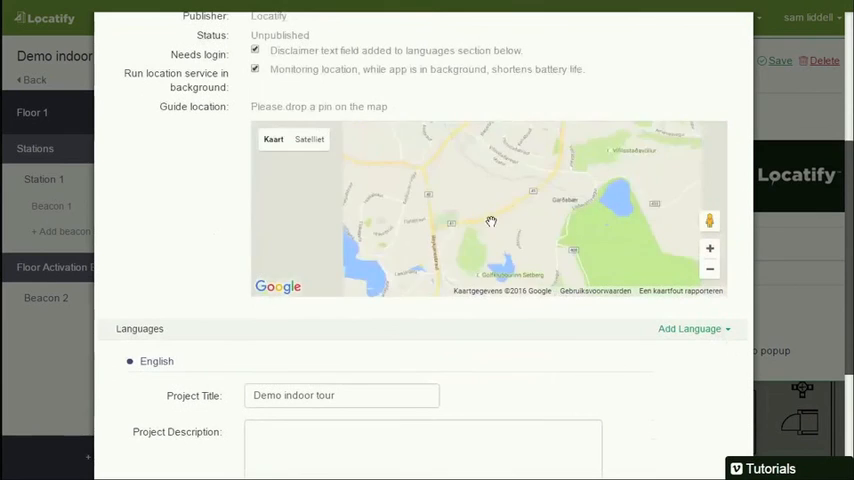
scroll("down", 3)
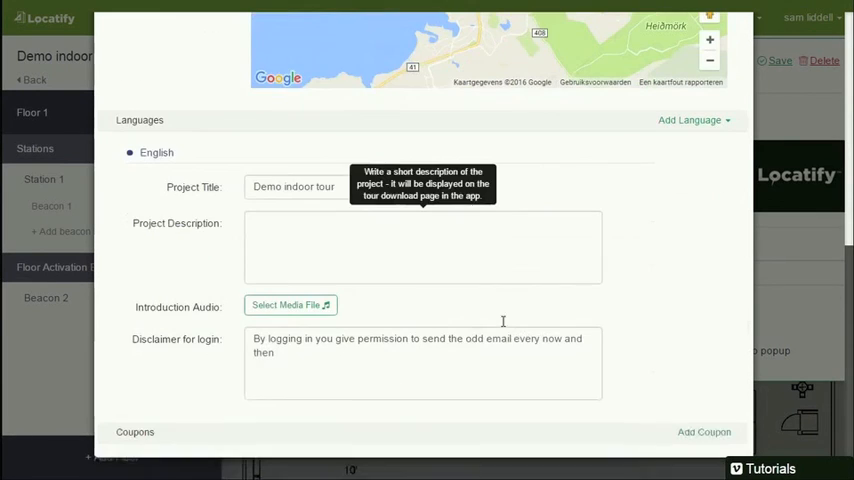
left_click(424, 246)
type("By logging in you allow us to send you the odd email now and then")
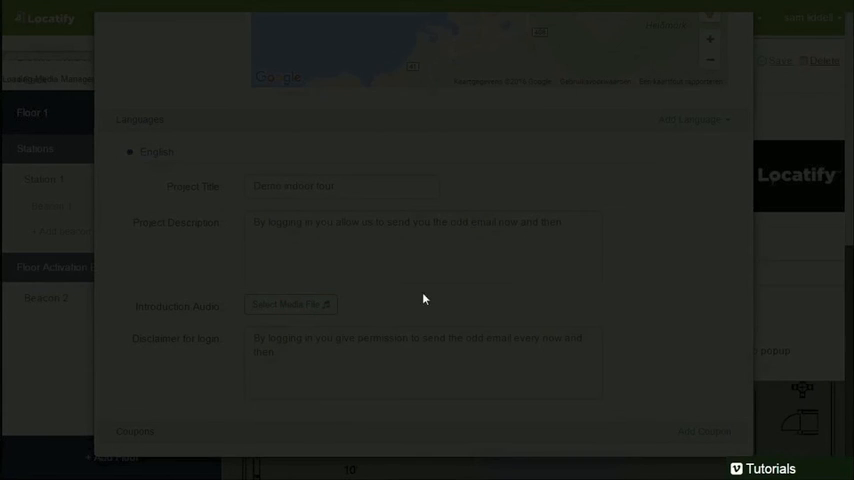
left_click(290, 304)
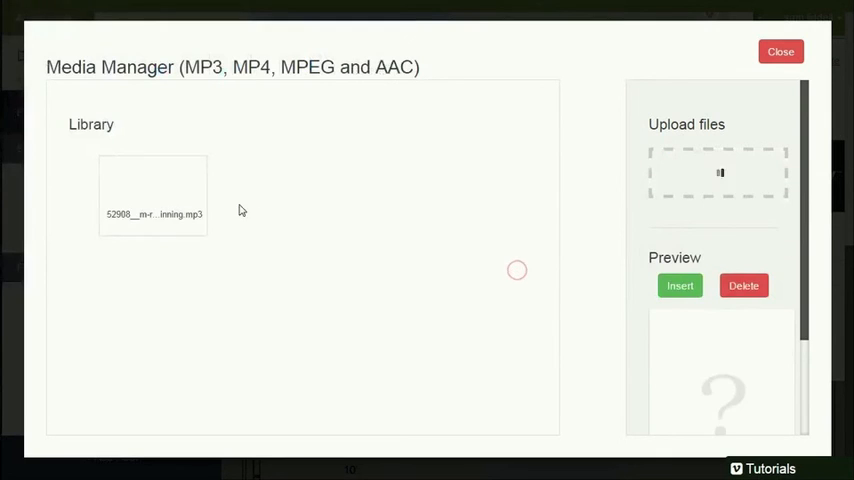
left_click(680, 284)
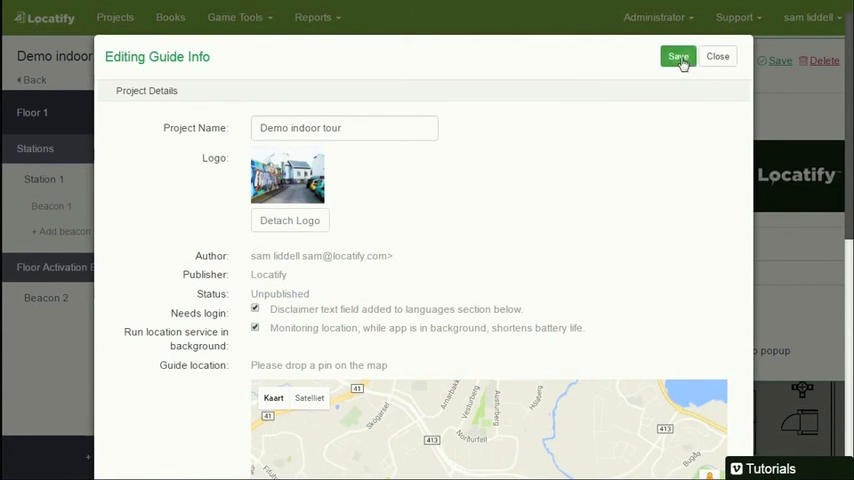
- Save the guide info and make a test-on-device version of Demo indoor tour
left_click(678, 56)
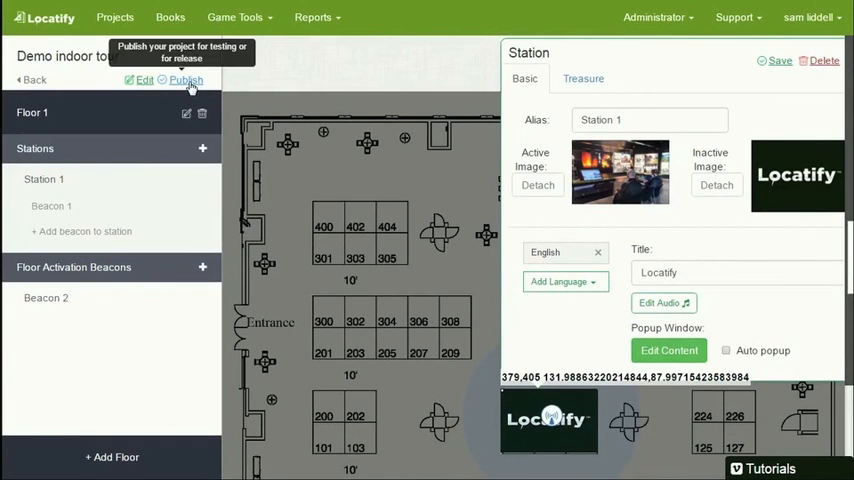
left_click(184, 80)
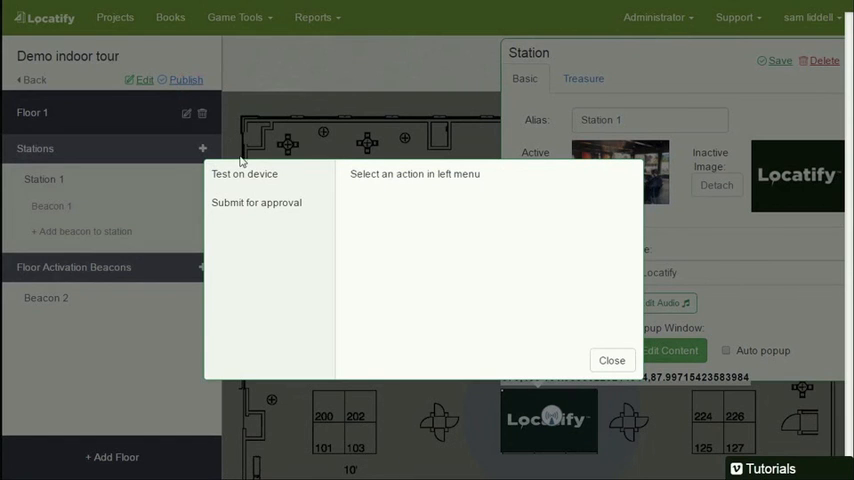
left_click(244, 172)
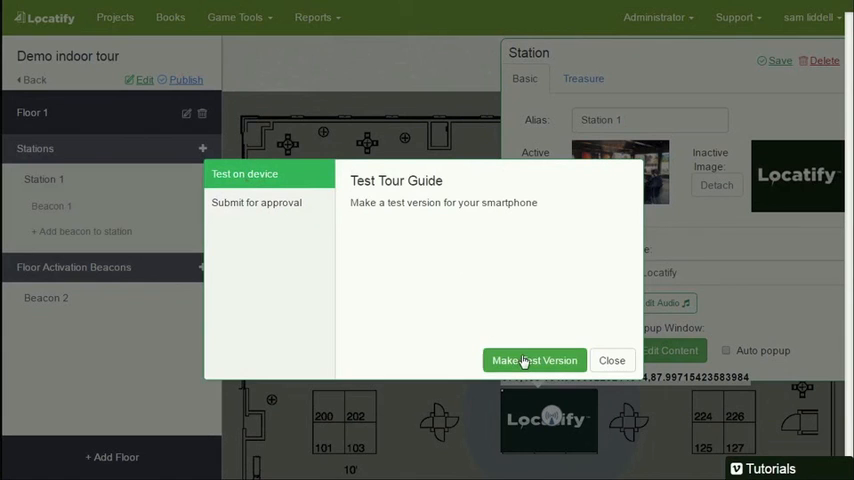
left_click(534, 360)
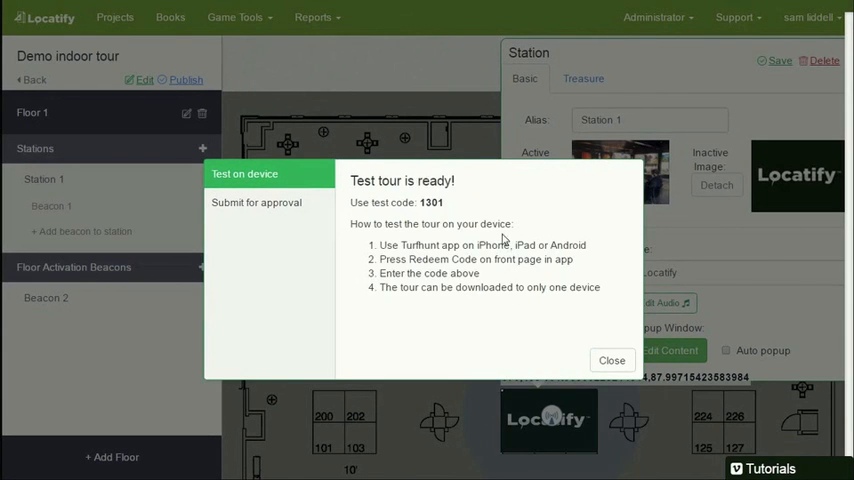